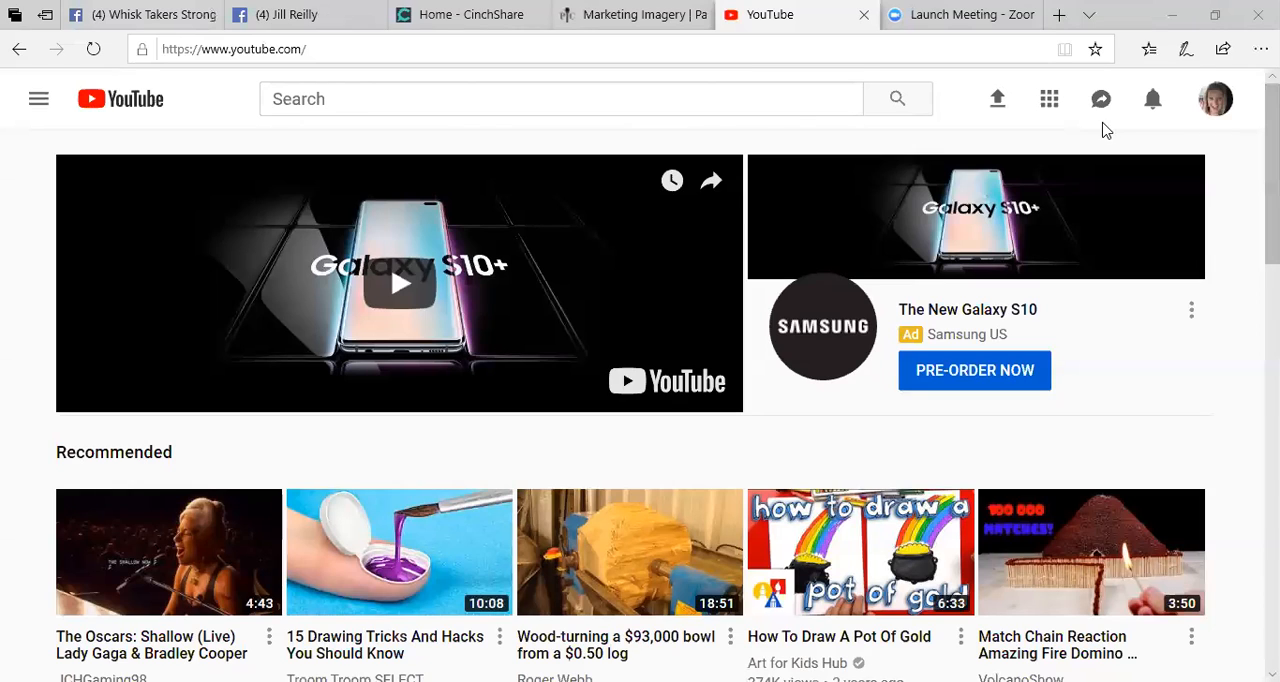
pyautogui.moveTo(1100, 100)
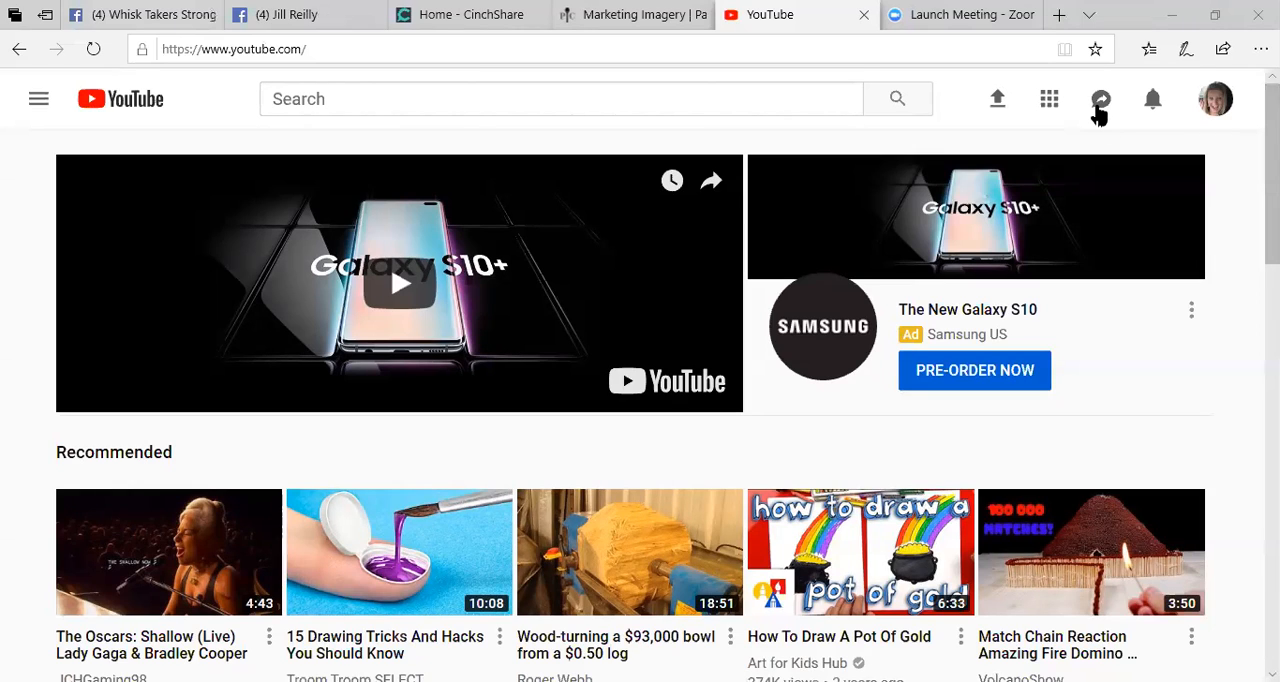
pyautogui.moveTo(1216, 104)
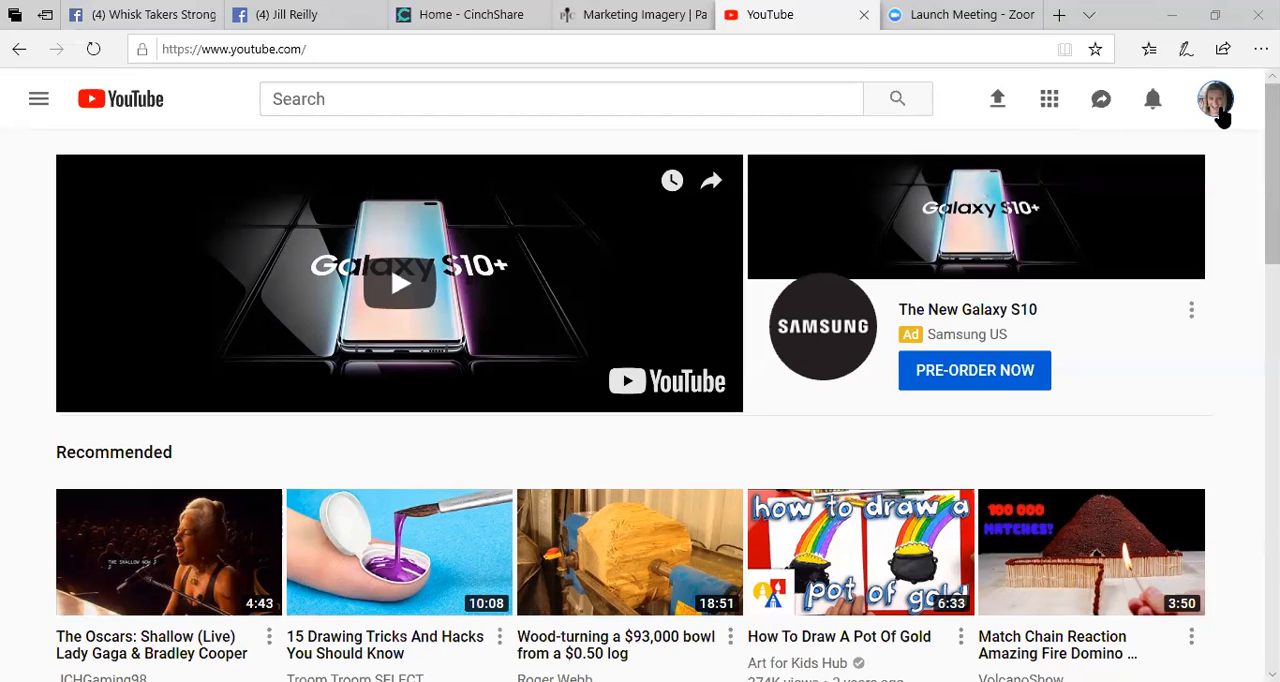
# Open the account menu from the profile avatar on the YouTube home page.
pyautogui.click(1216, 100)
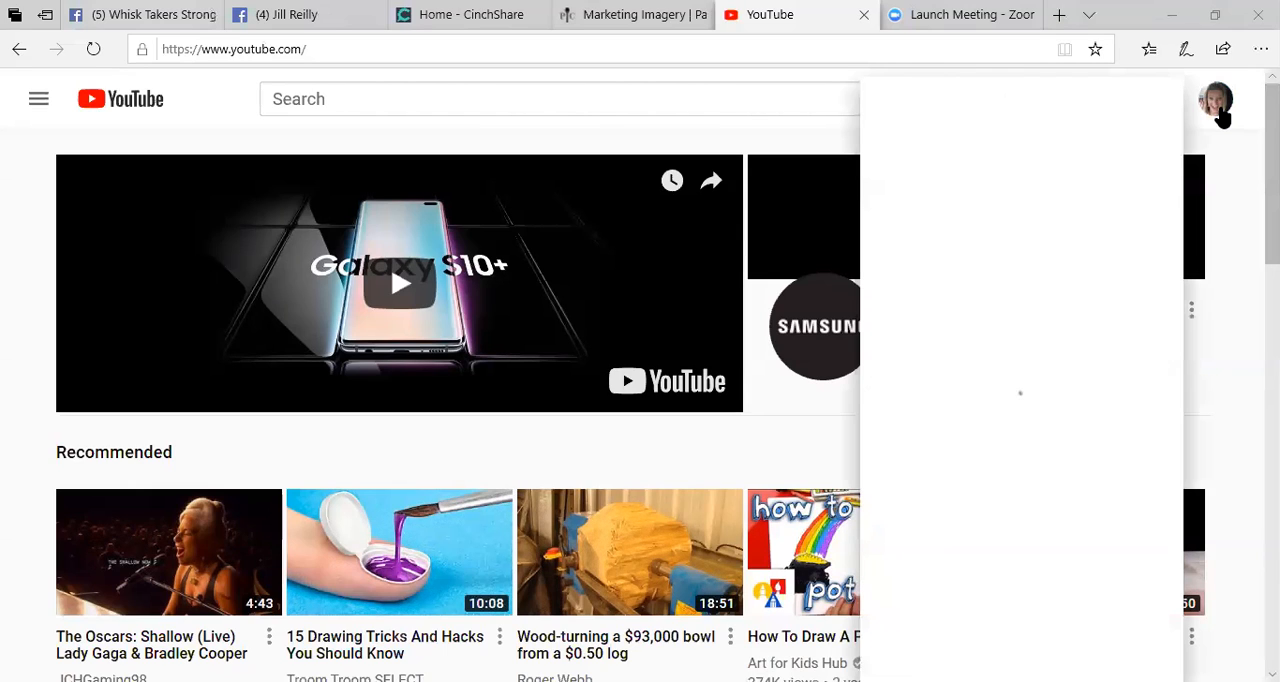
pyautogui.click(1216, 104)
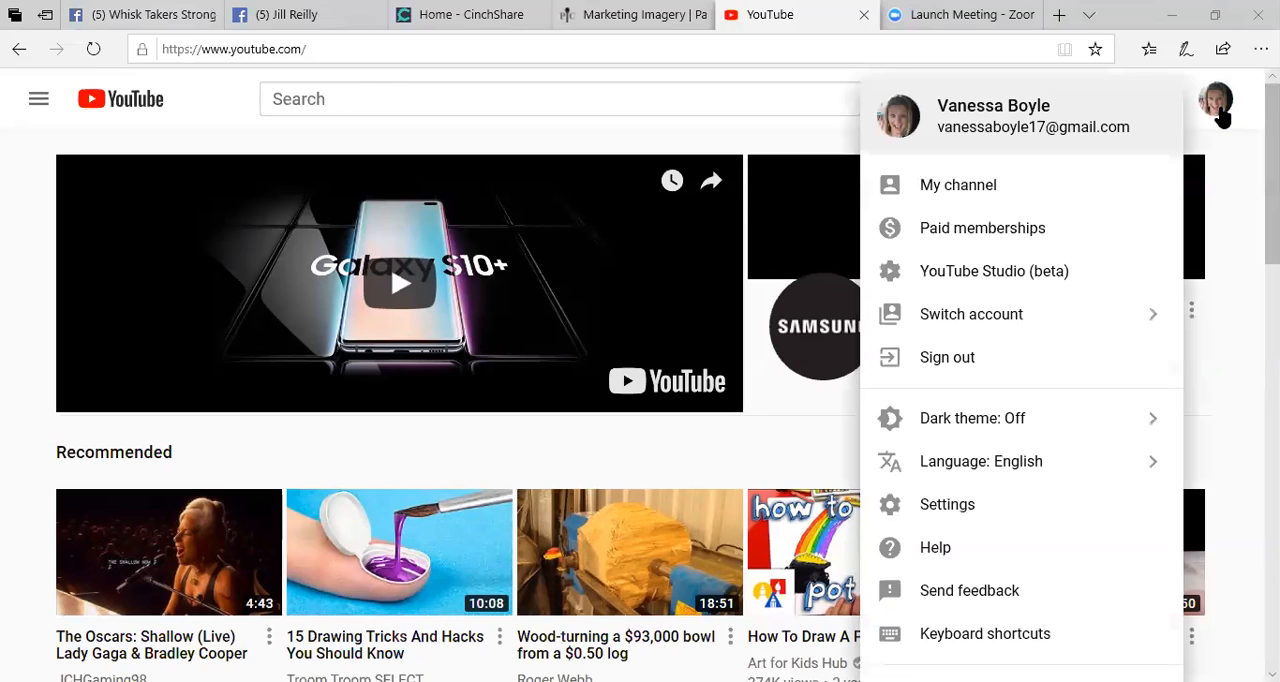
pyautogui.moveTo(956, 114)
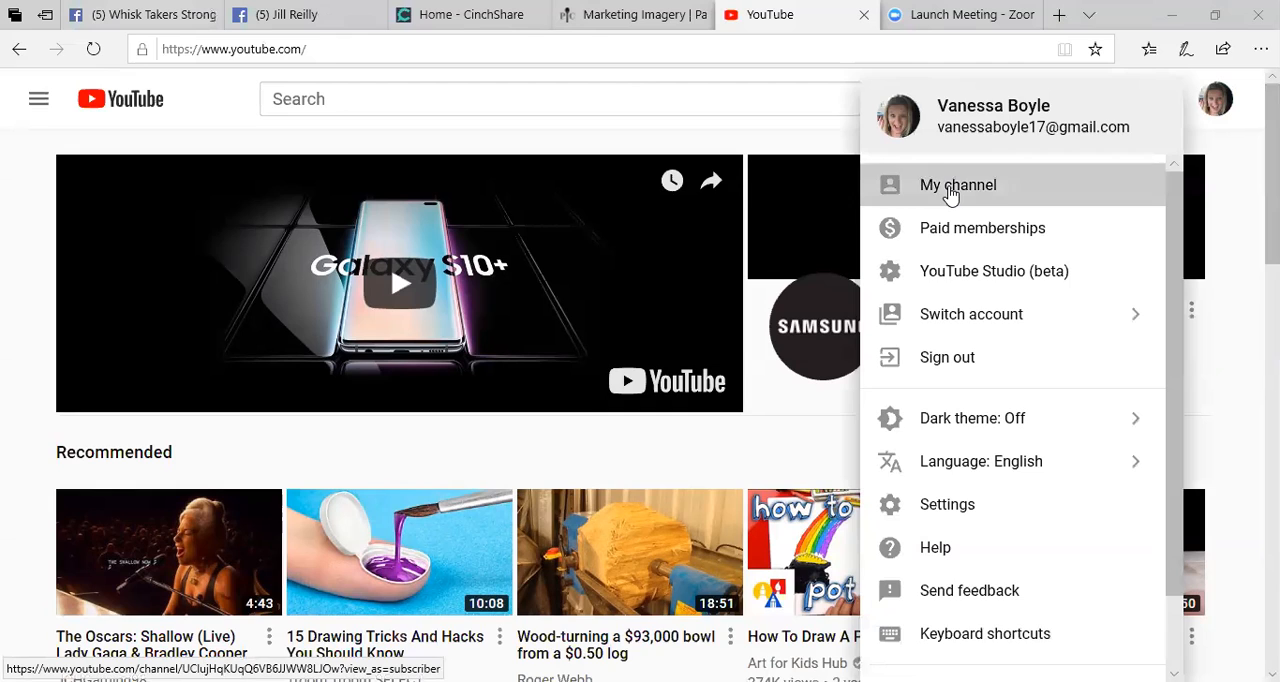
# Go to My channel, showing uploads like 7 Layer Dip and Salad Bowl.
pyautogui.click(958, 184)
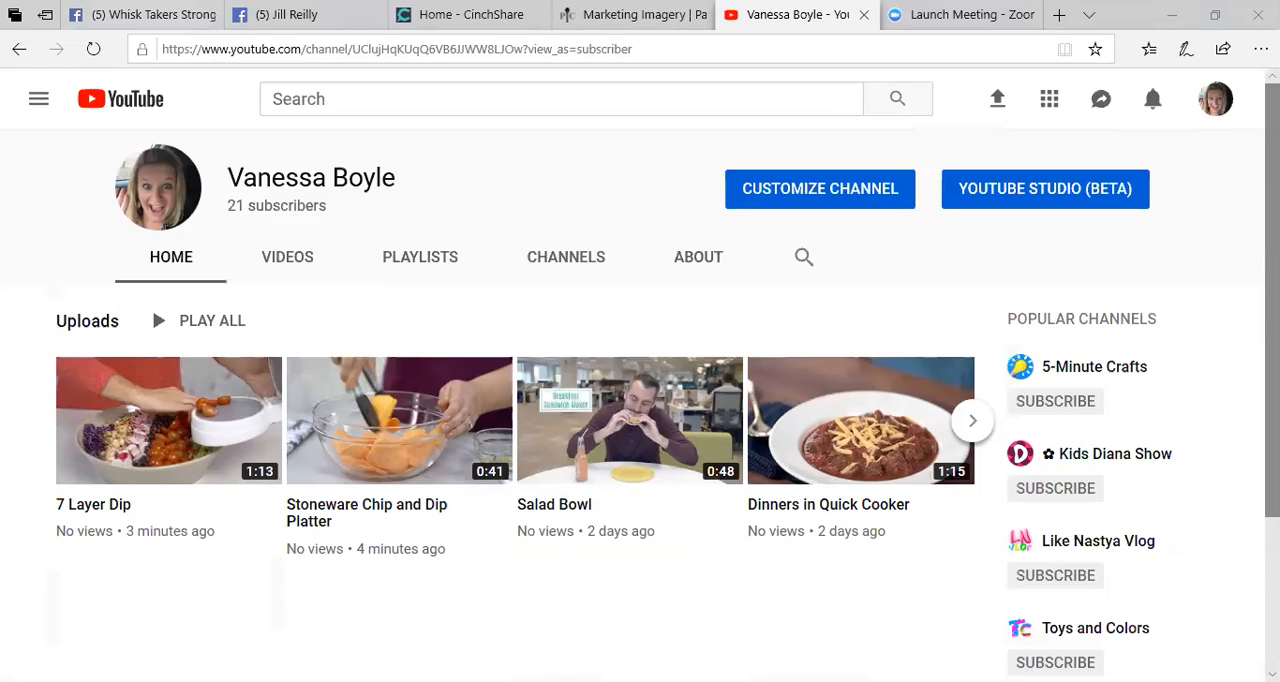
pyautogui.moveTo(810, 532)
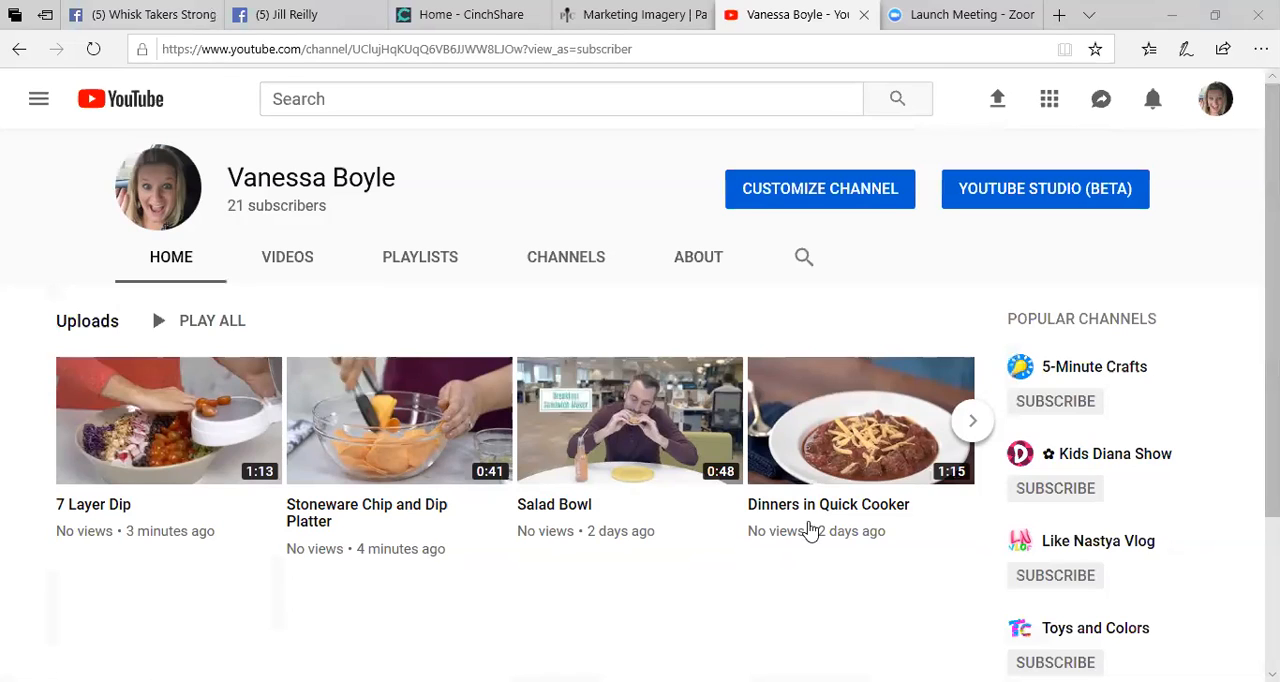
pyautogui.moveTo(612, 574)
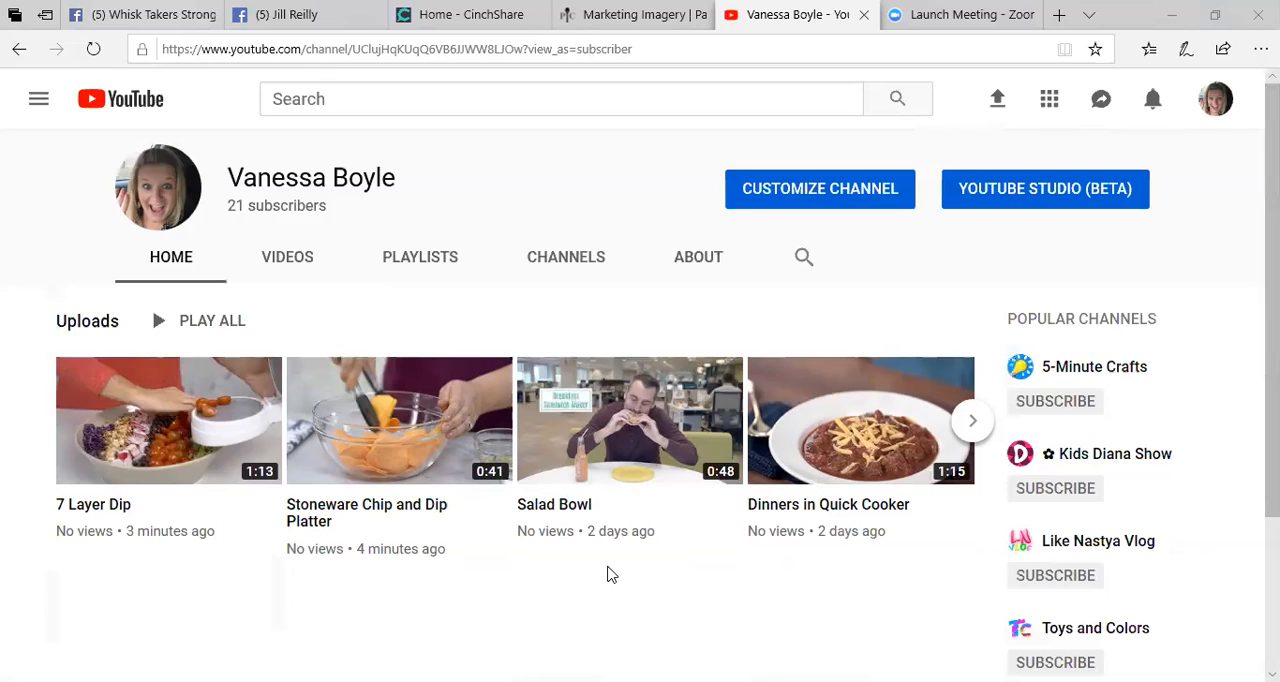
pyautogui.moveTo(436, 382)
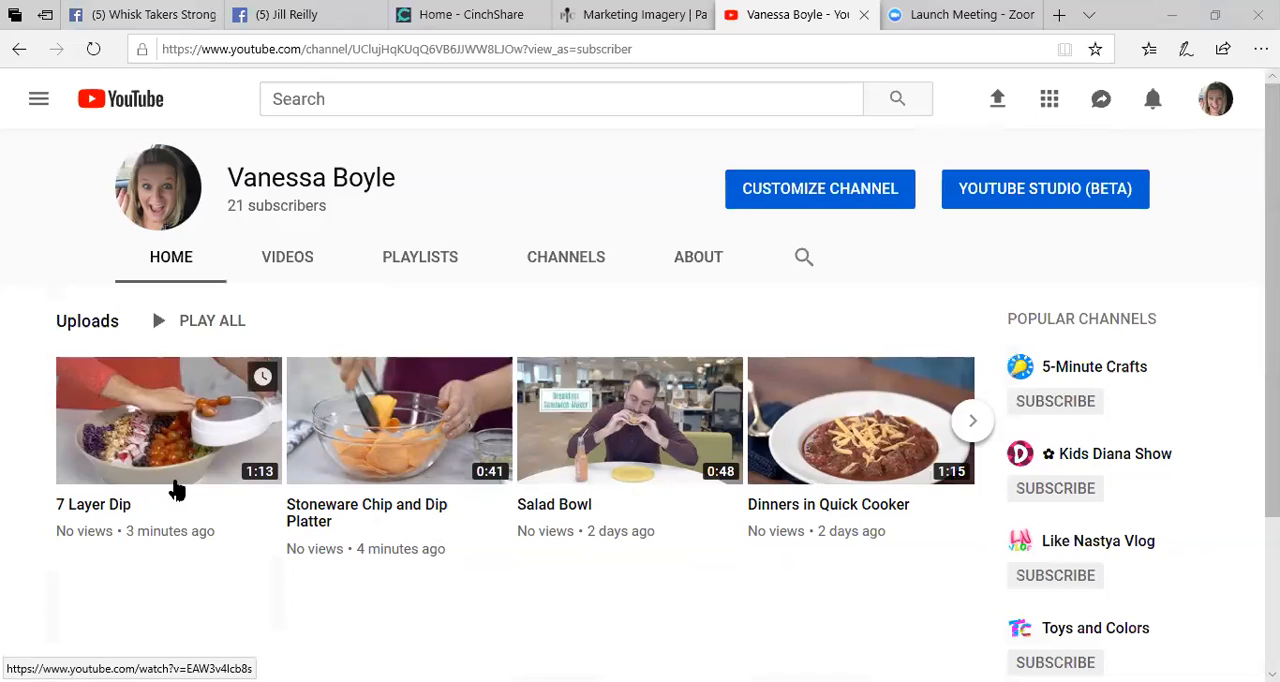
pyautogui.moveTo(176, 444)
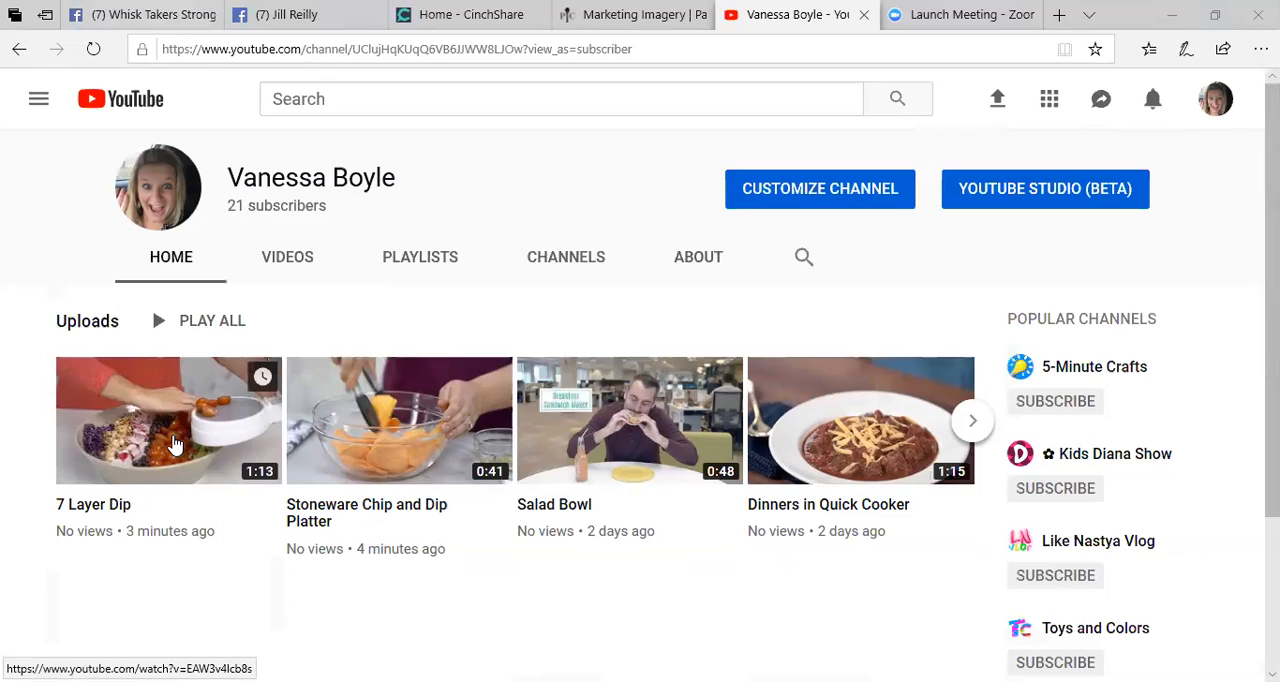
pyautogui.moveTo(288, 270)
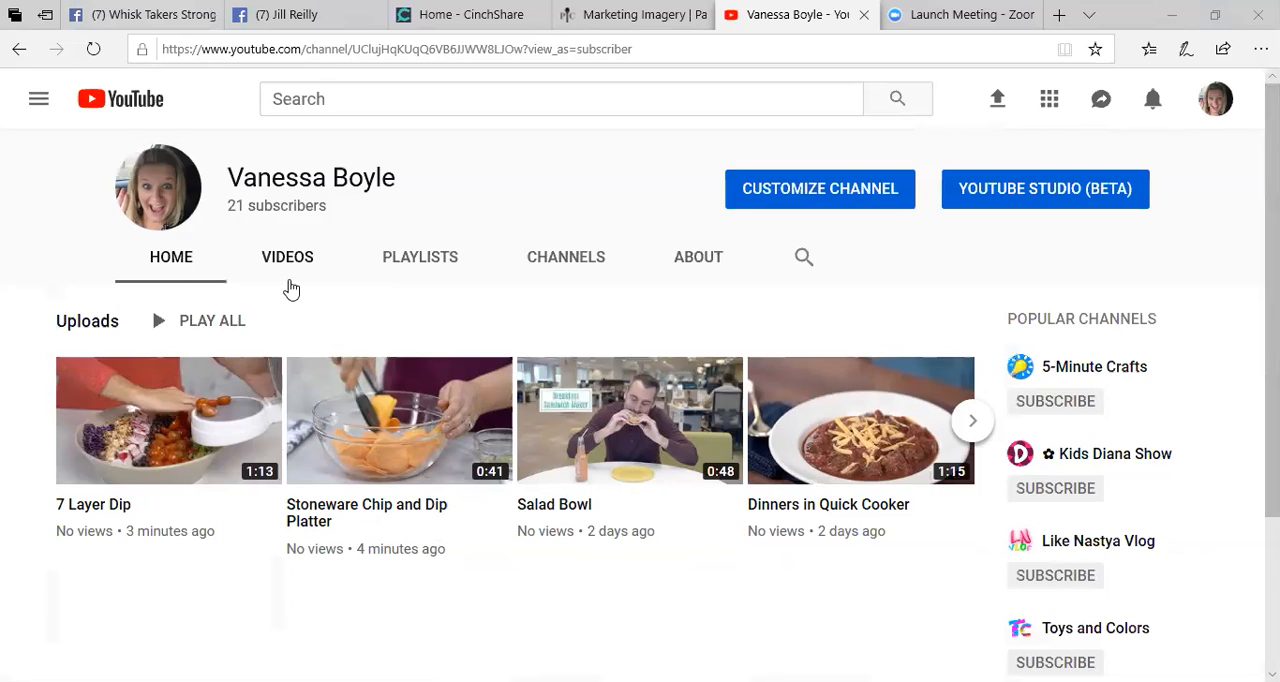
pyautogui.click(288, 256)
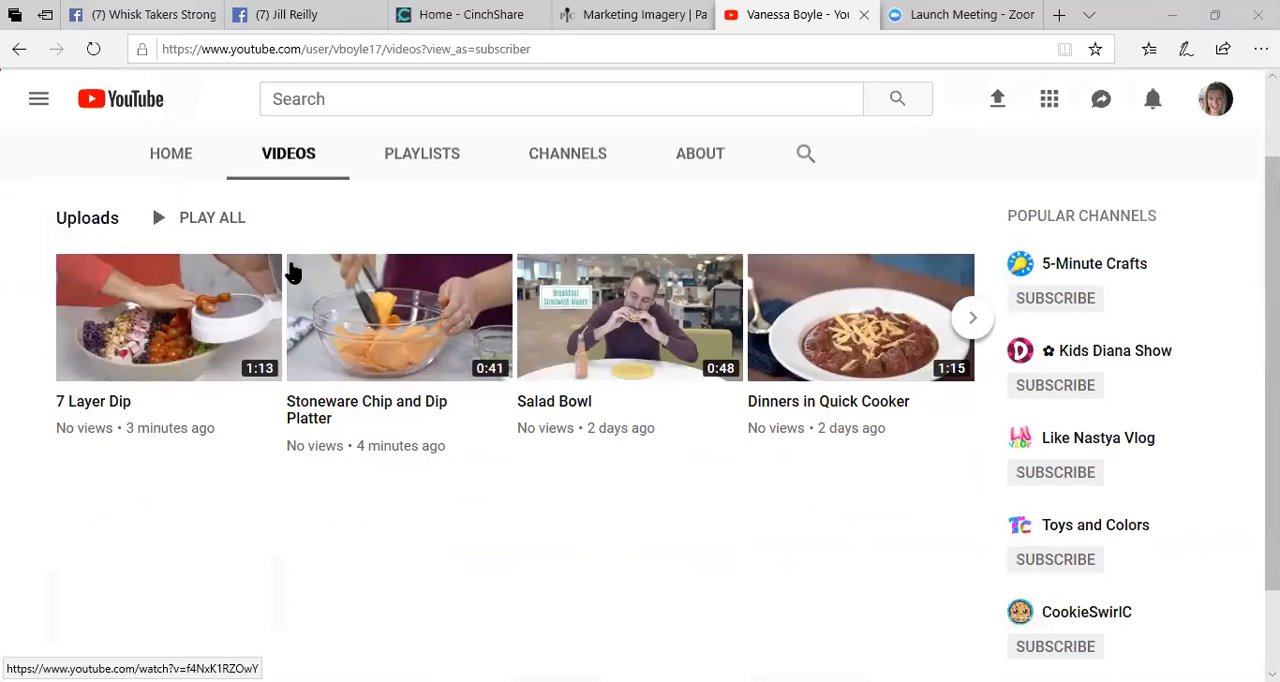
pyautogui.moveTo(292, 272)
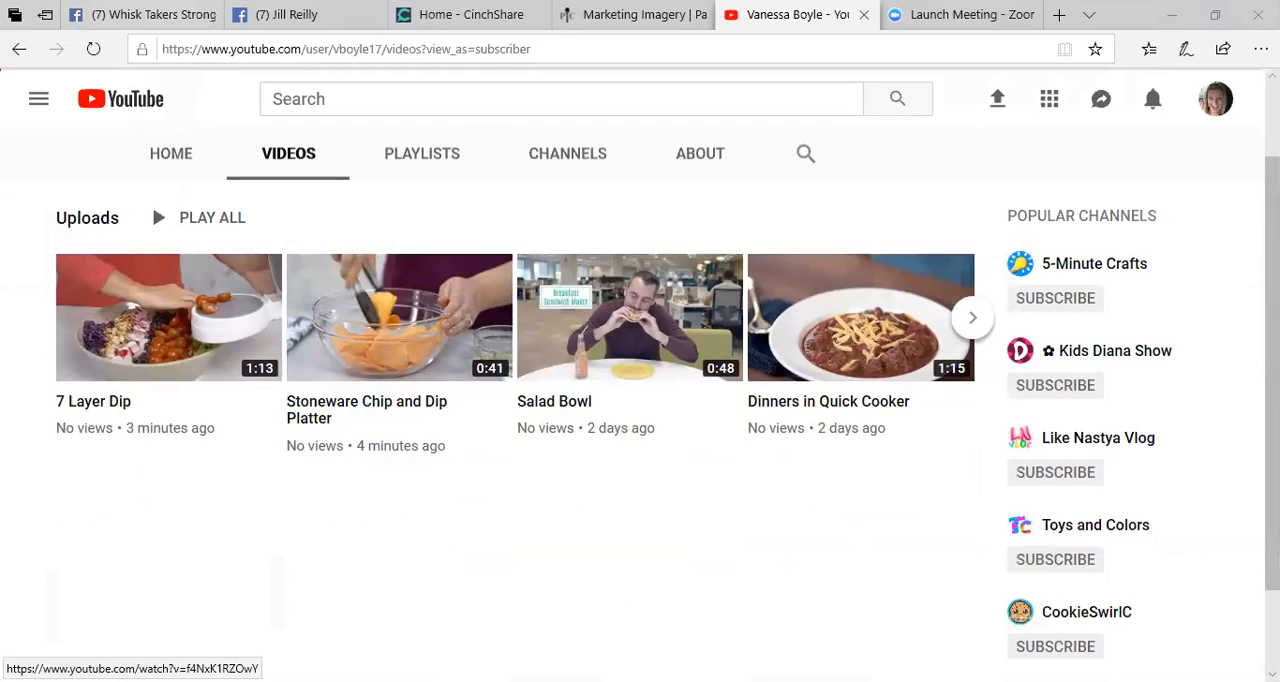
pyautogui.scroll(-3)
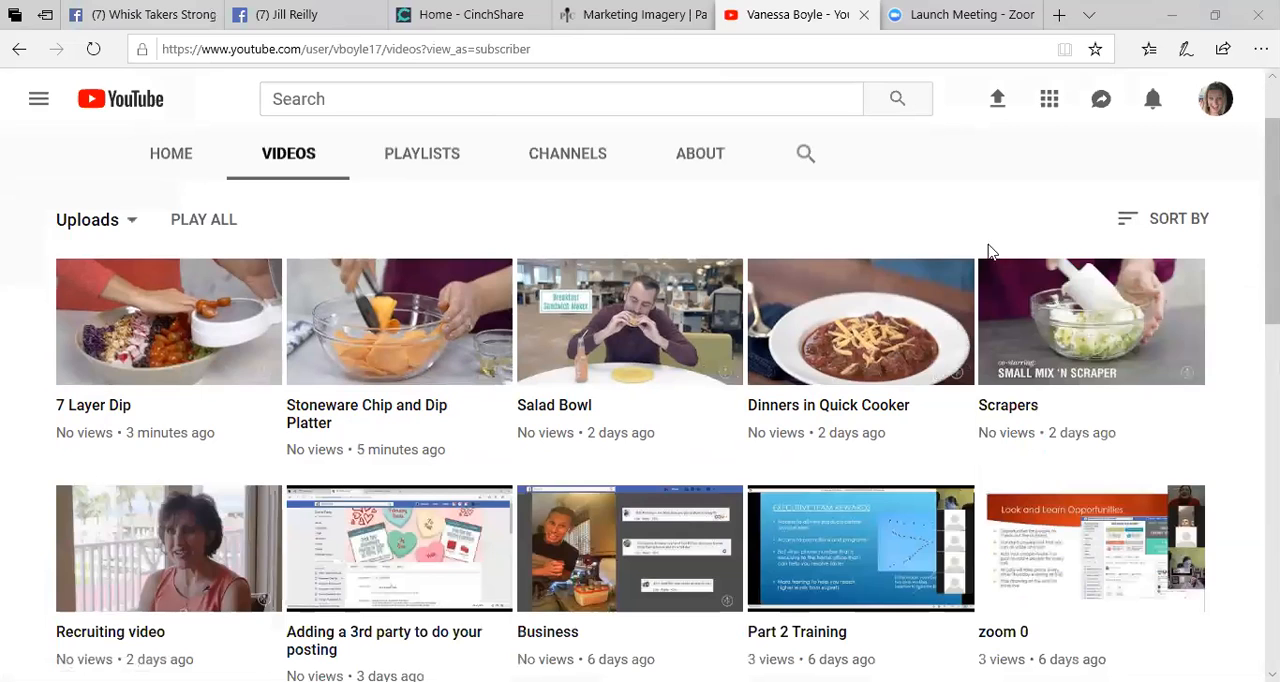
pyautogui.scroll(-3)
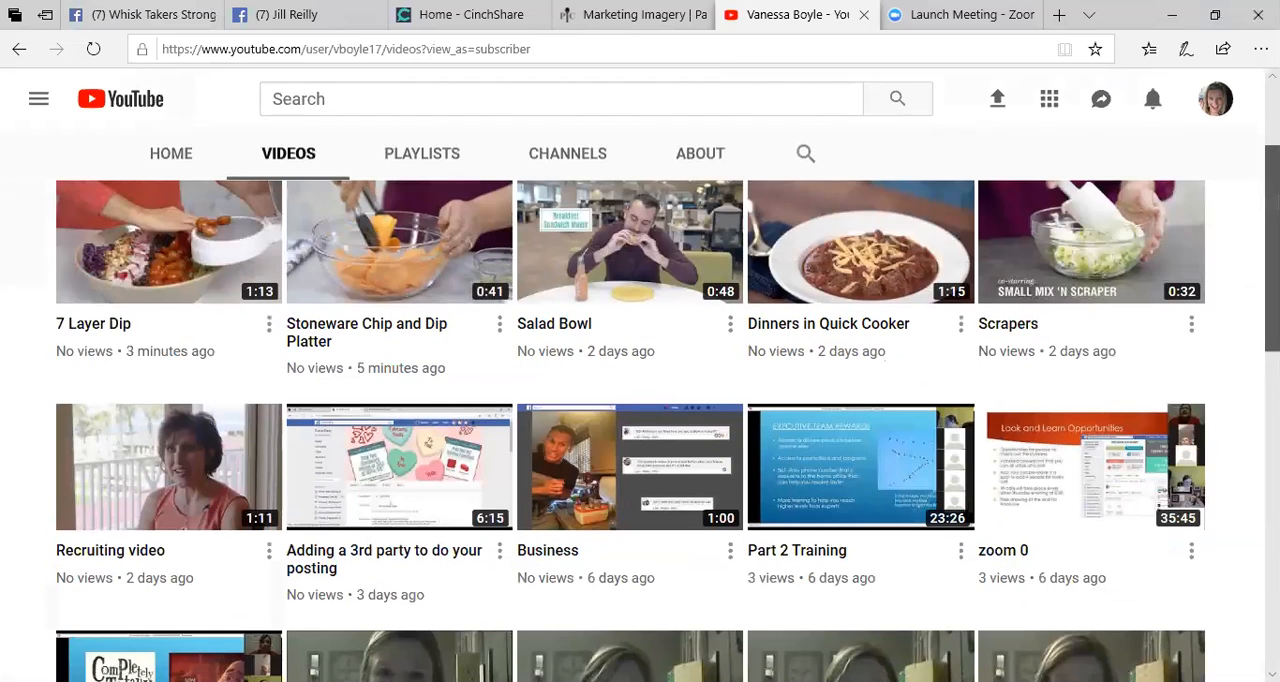
pyautogui.scroll(-3)
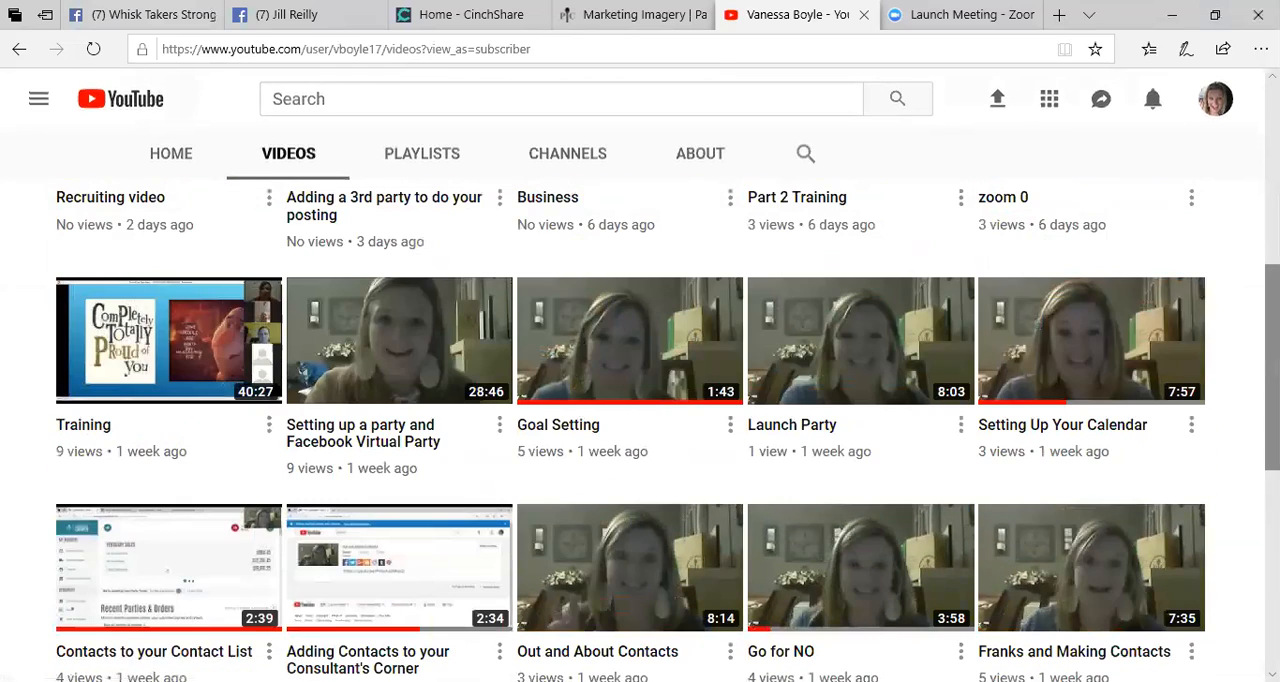
pyautogui.scroll(-3)
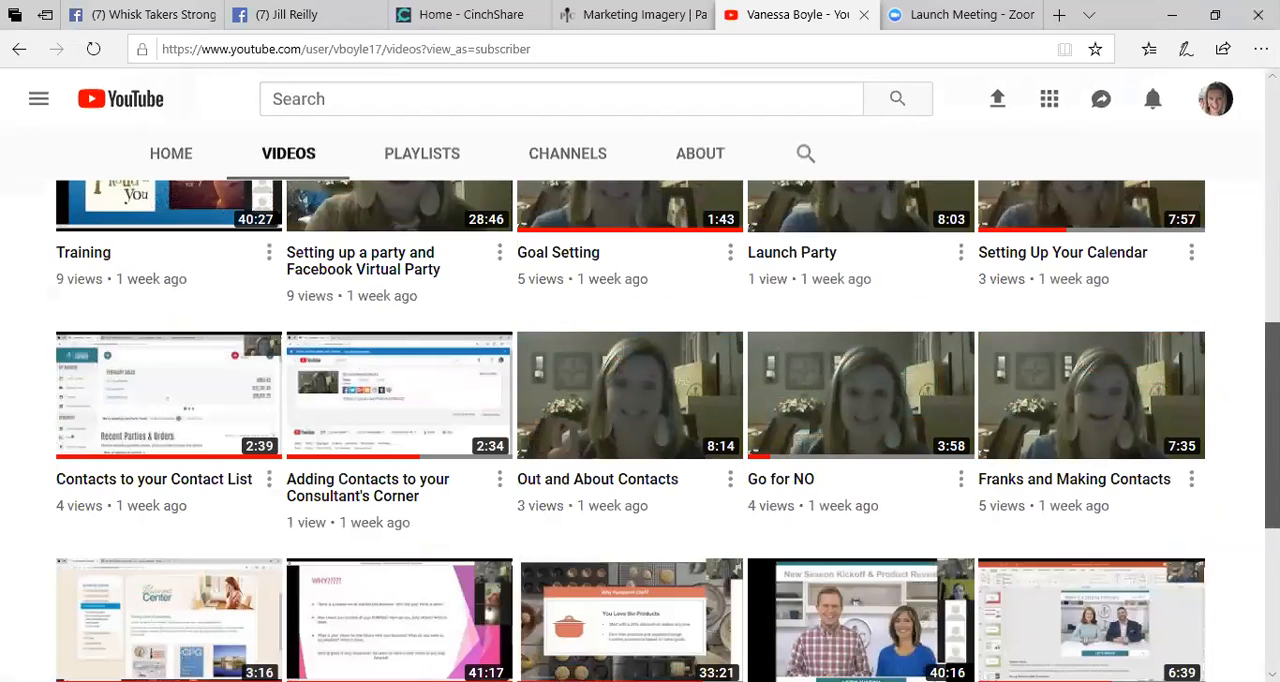
pyautogui.scroll(-3)
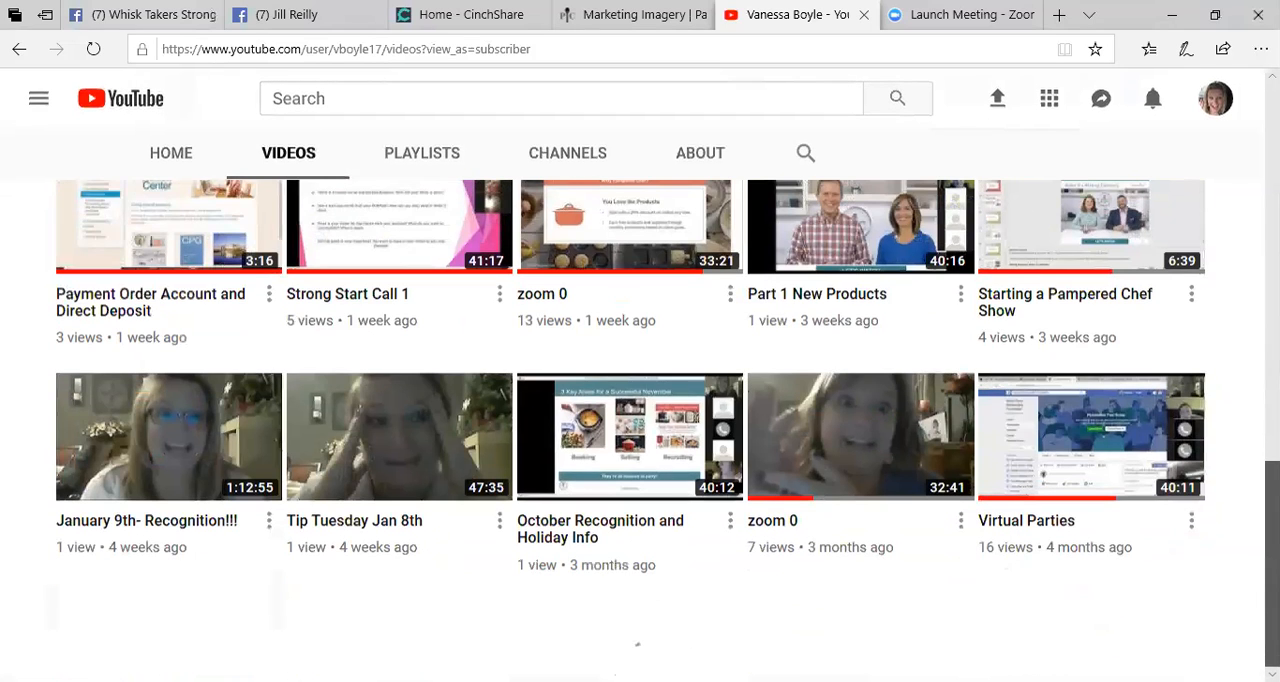
pyautogui.scroll(-3)
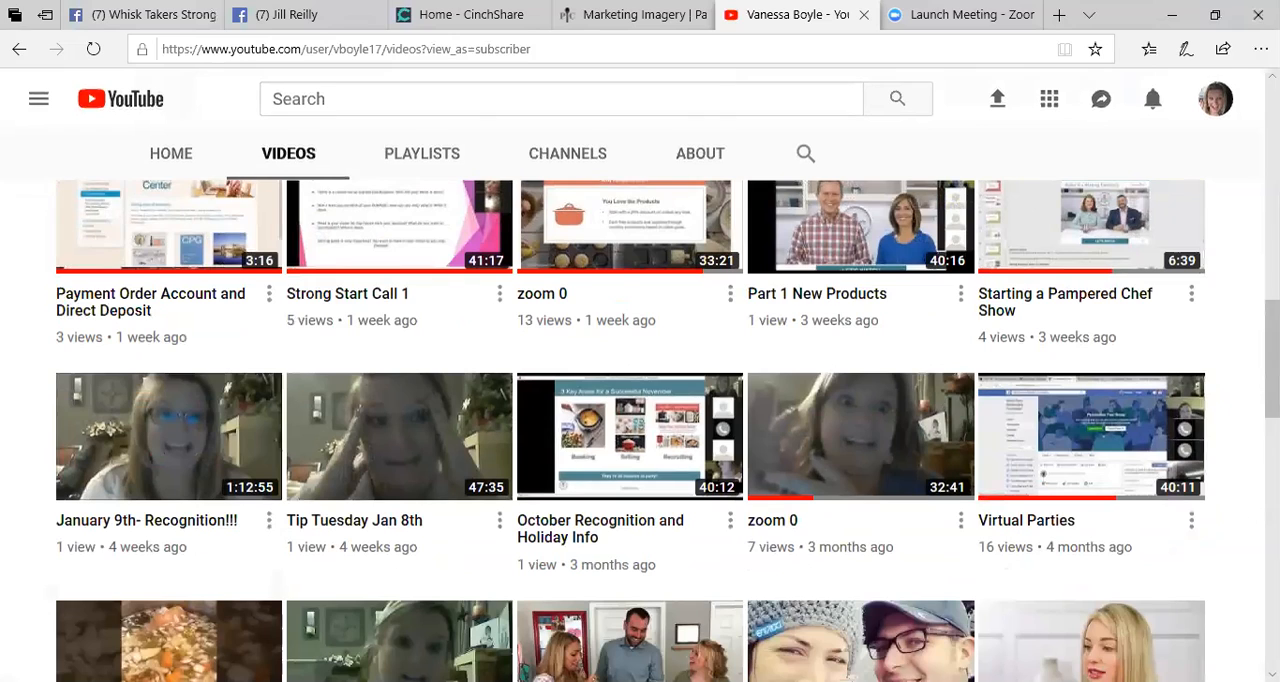
pyautogui.scroll(-3)
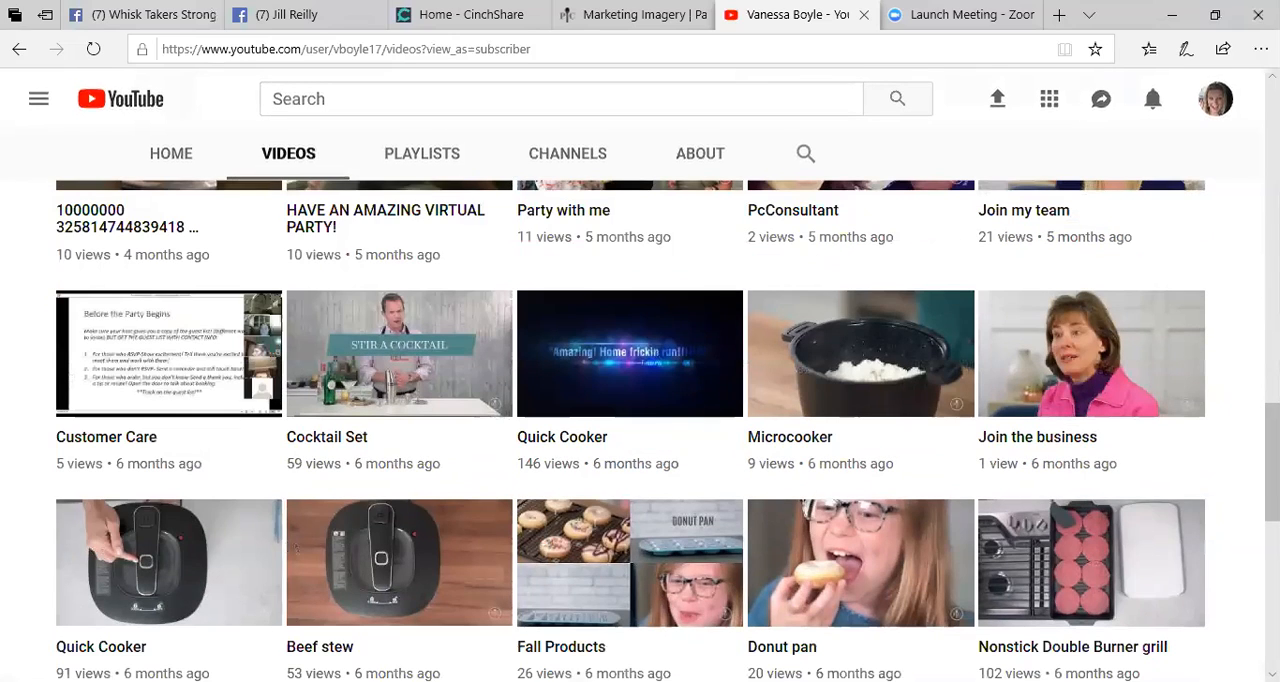
pyautogui.scroll(-3)
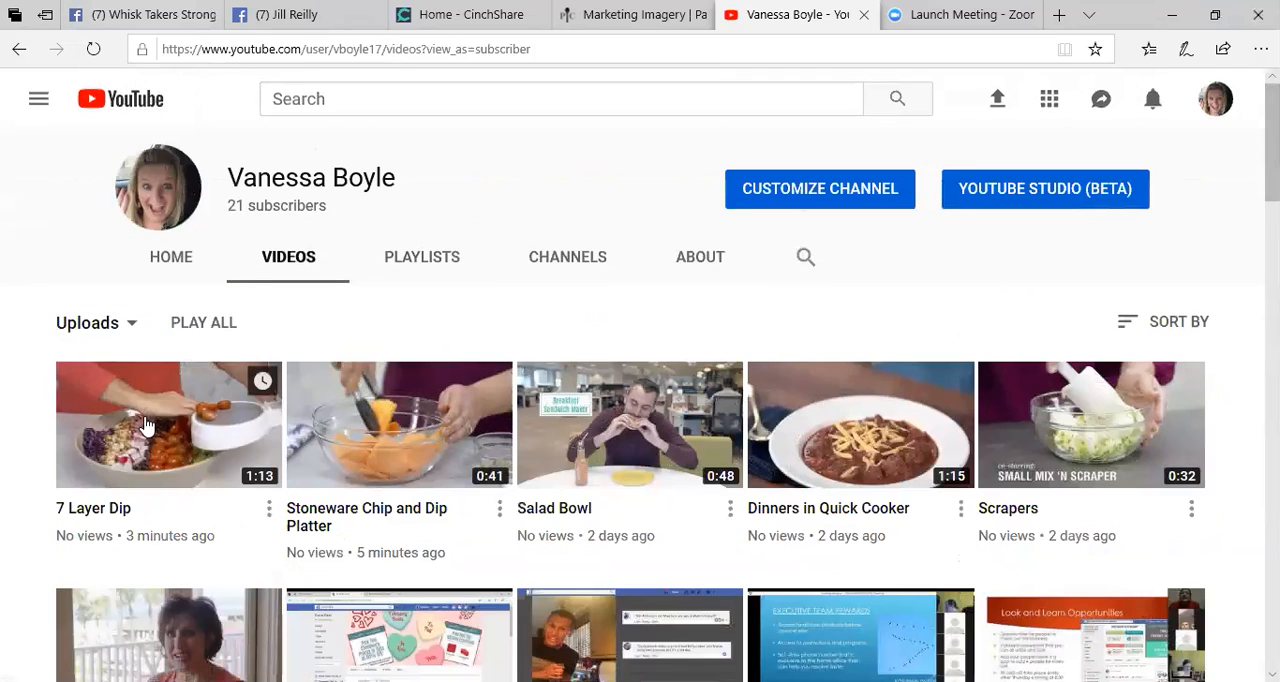
# Play the 7 Layer Dip video and copy its URL from the address bar.
pyautogui.click(168, 424)
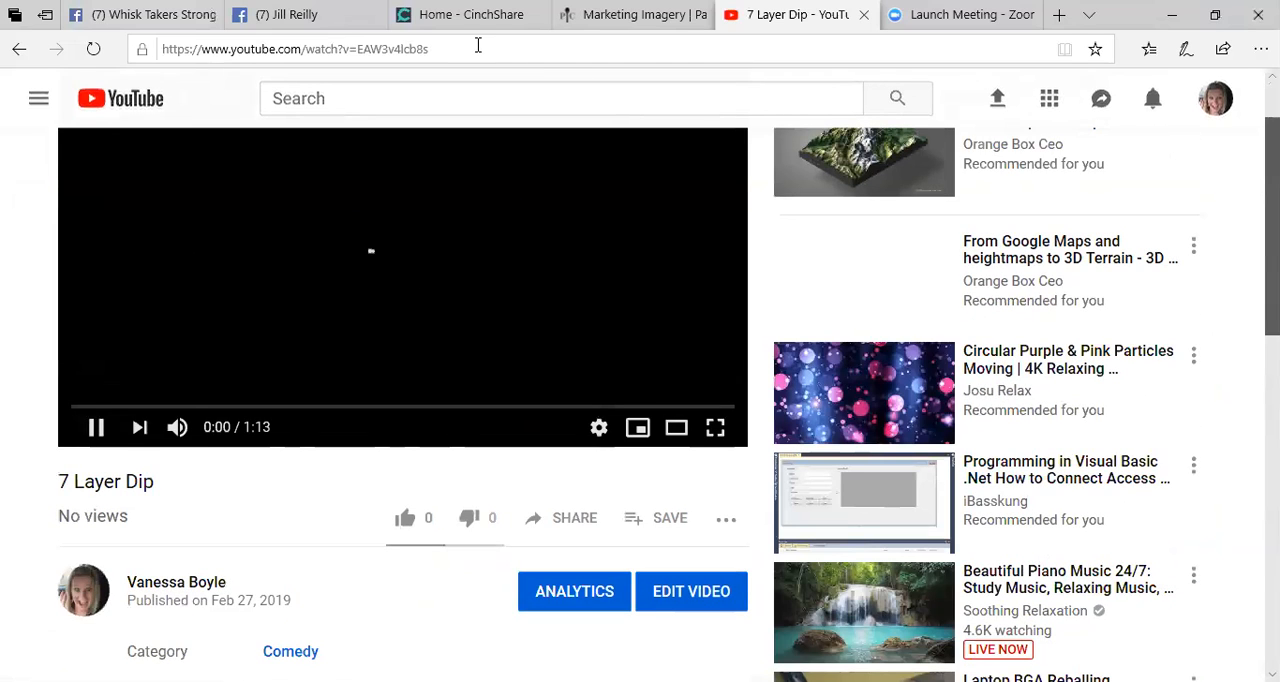
pyautogui.click(294, 48)
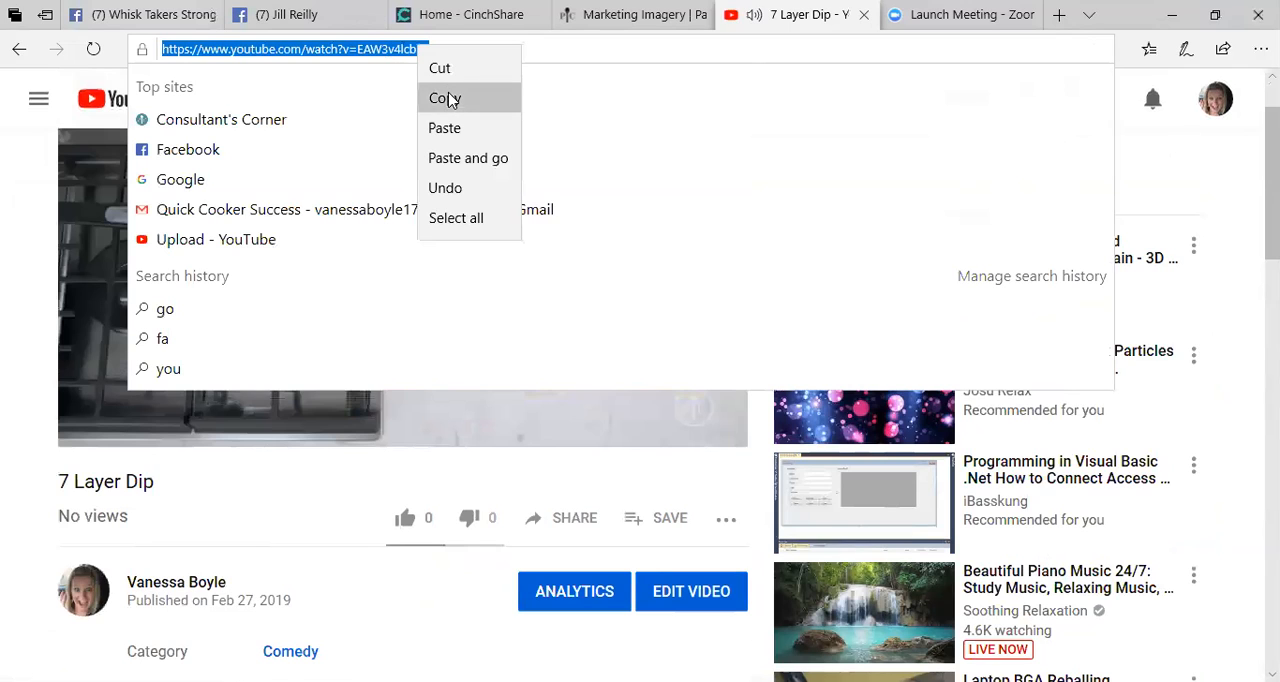
pyautogui.click(444, 98)
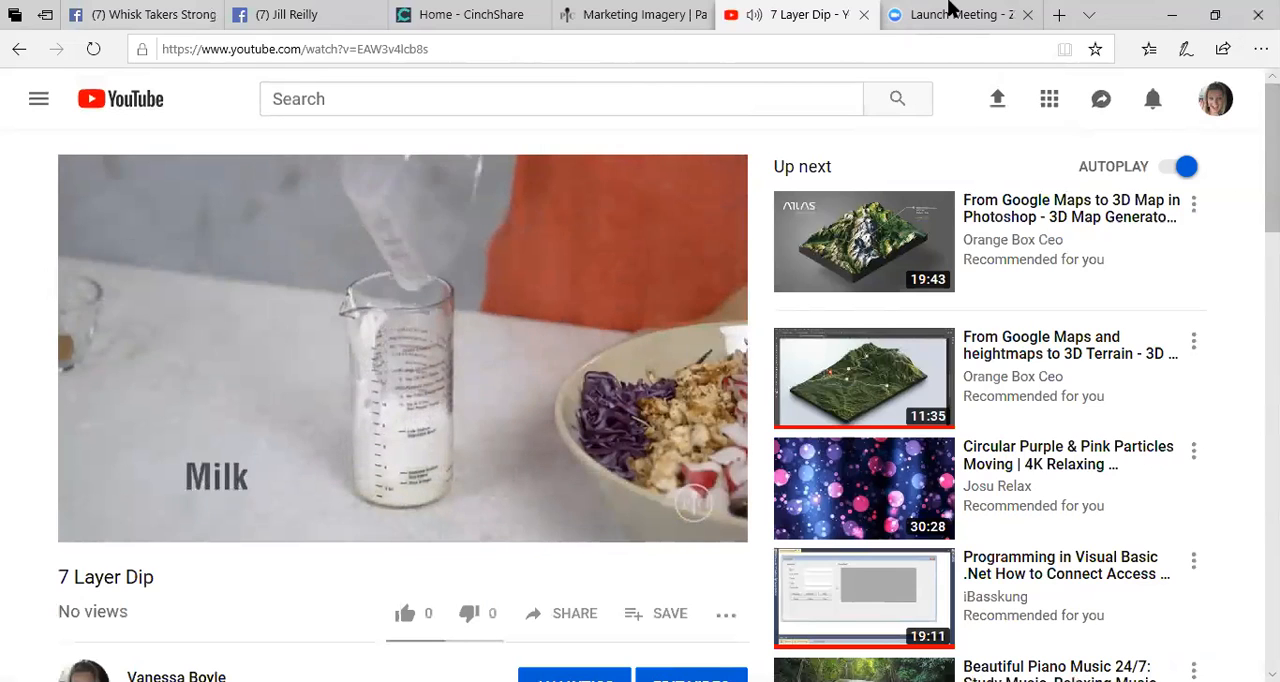
pyautogui.click(960, 14)
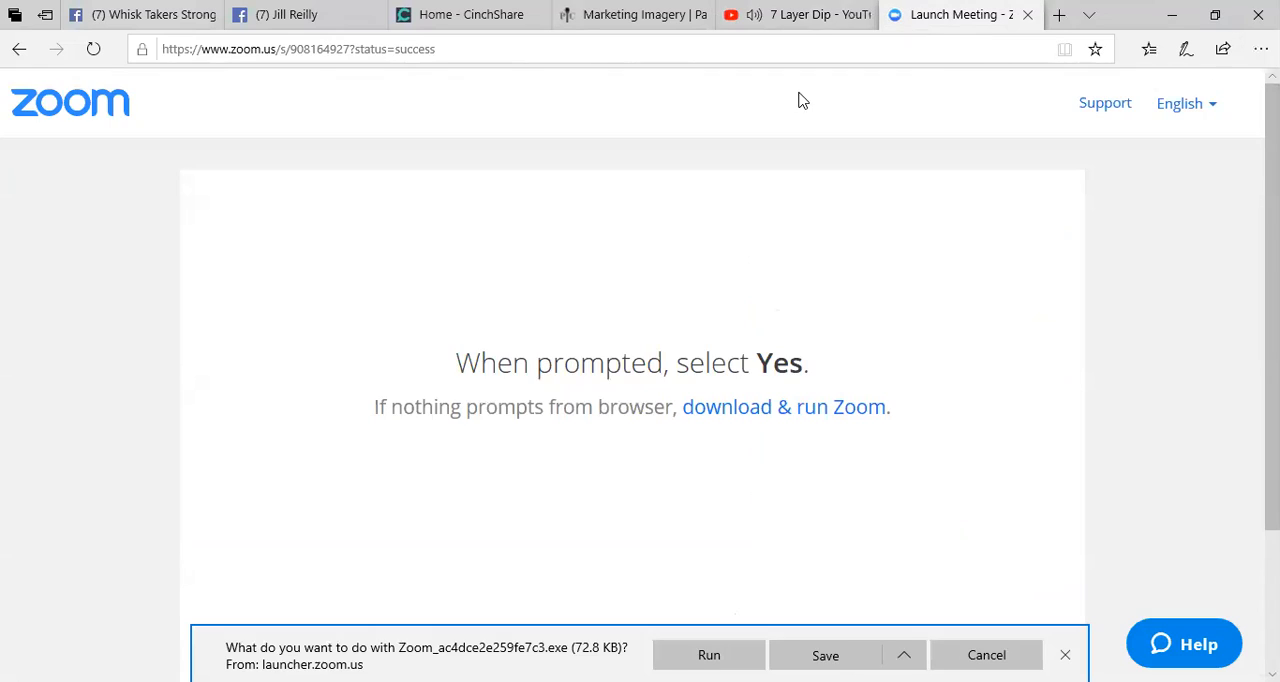
pyautogui.click(790, 14)
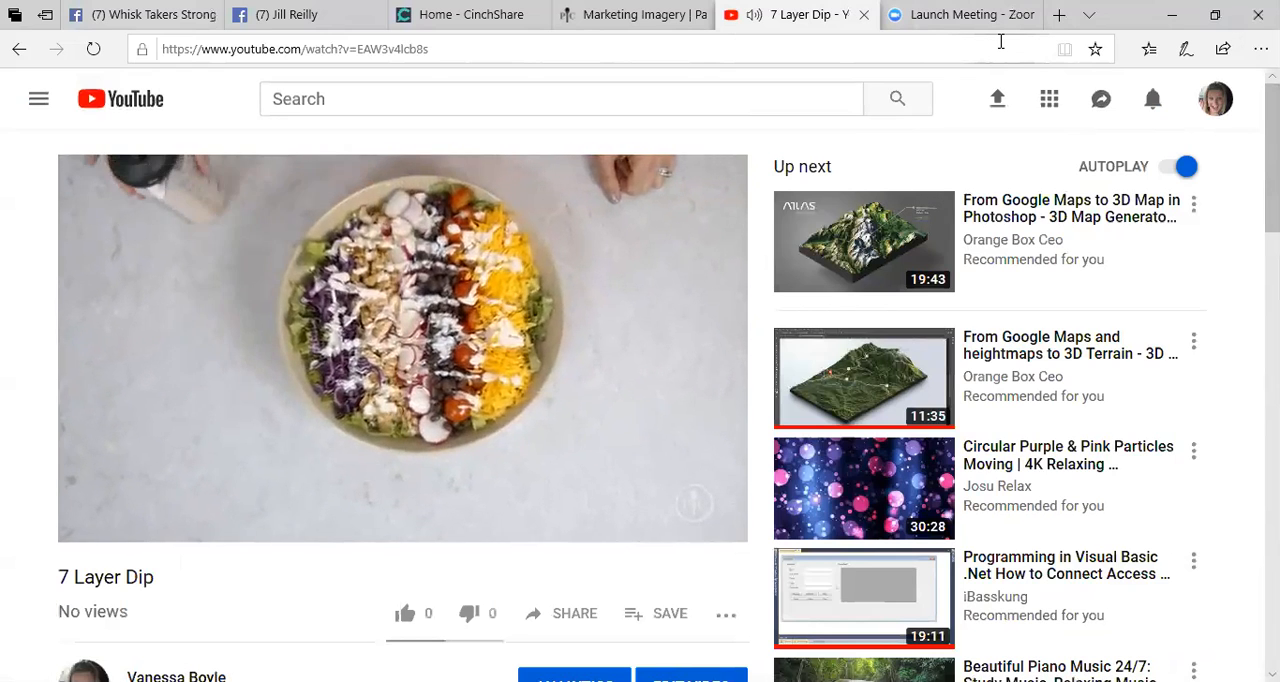
pyautogui.moveTo(996, 100)
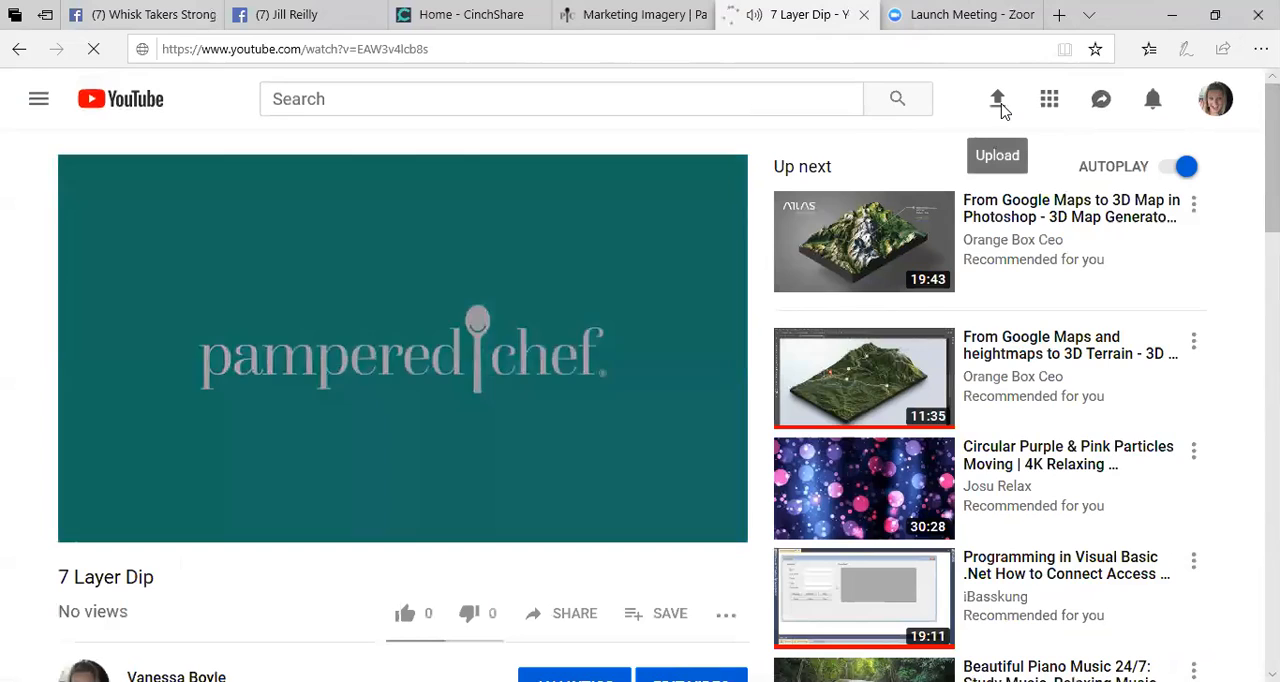
# Start a new video upload from the top bar.
pyautogui.click(996, 100)
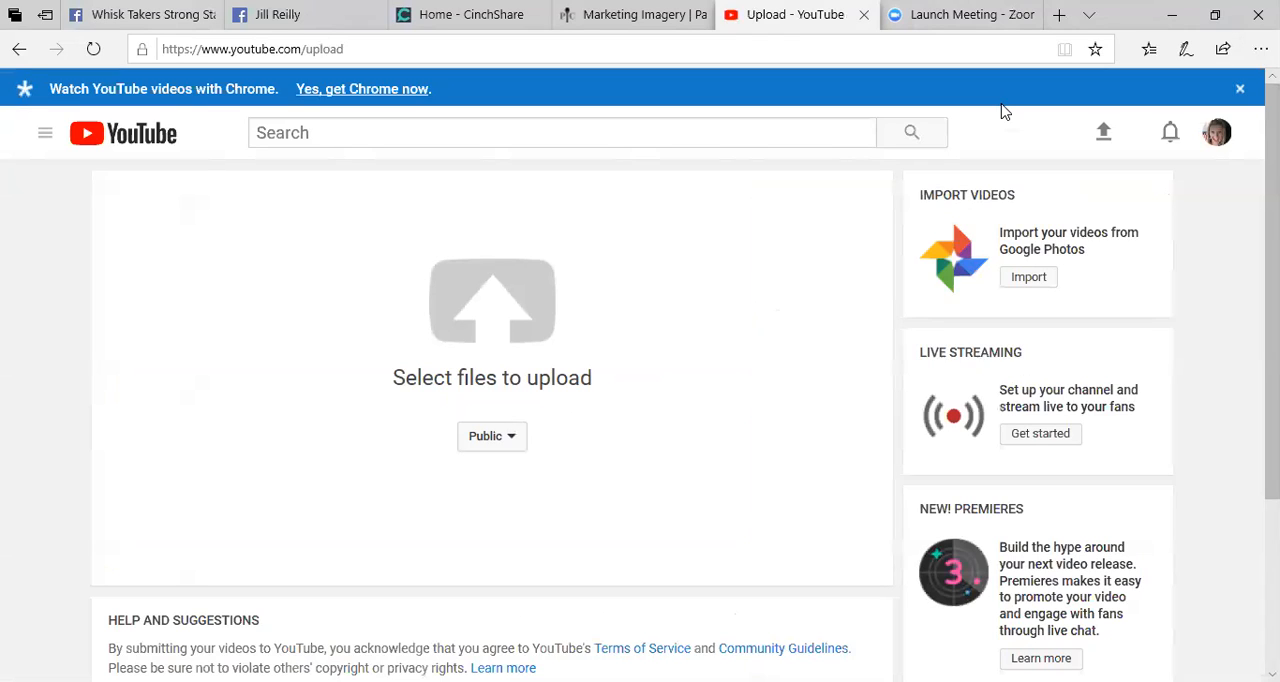
pyautogui.moveTo(492, 300)
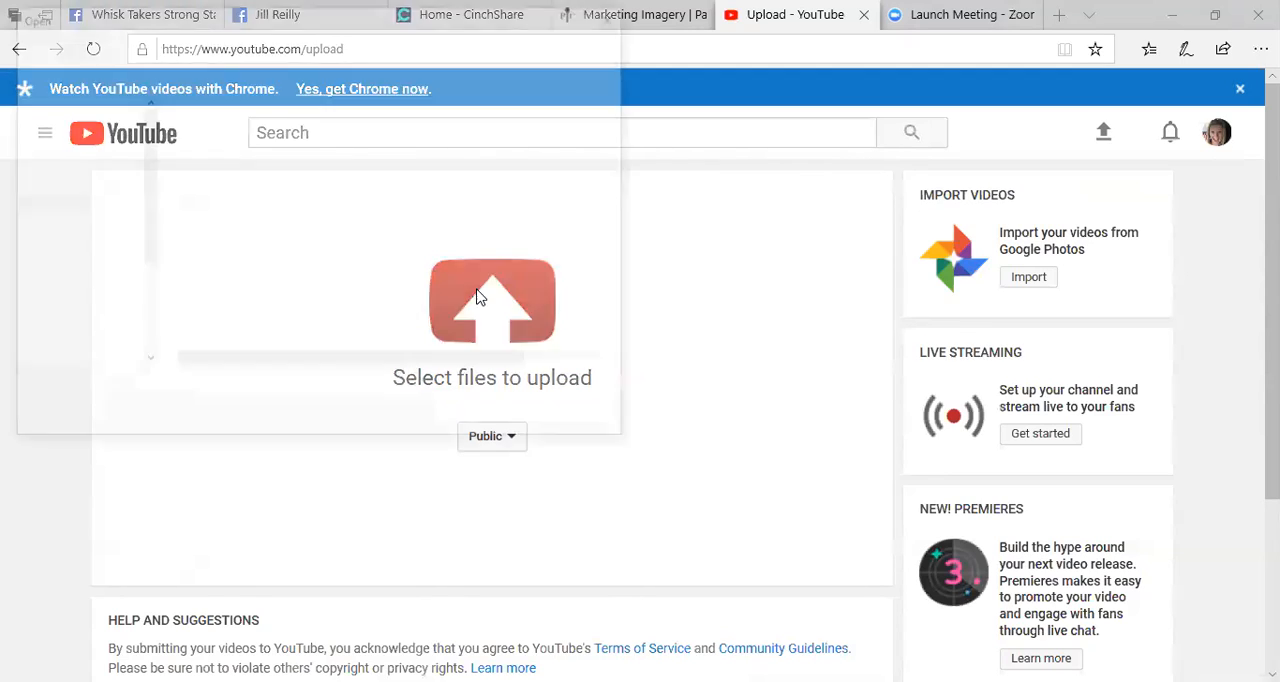
# Choose the homemade chips MP4 from Desktop's March Virtual Parties folder to upload.
pyautogui.click(492, 300)
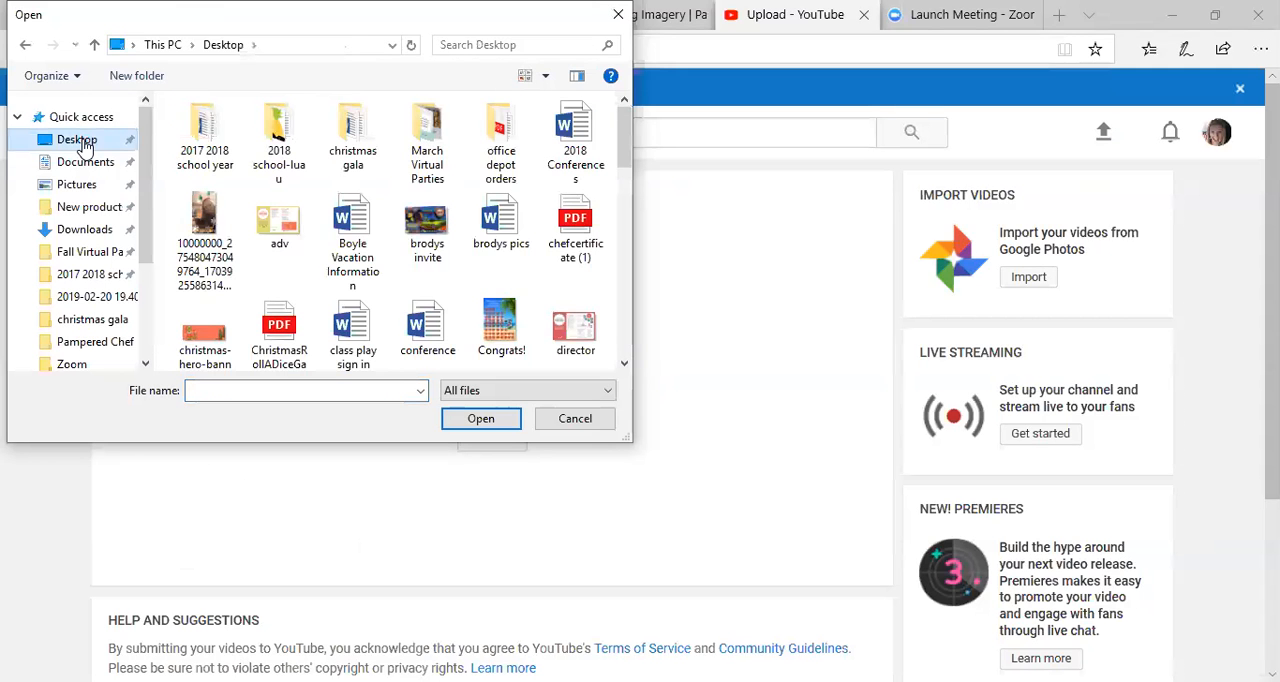
pyautogui.click(428, 140)
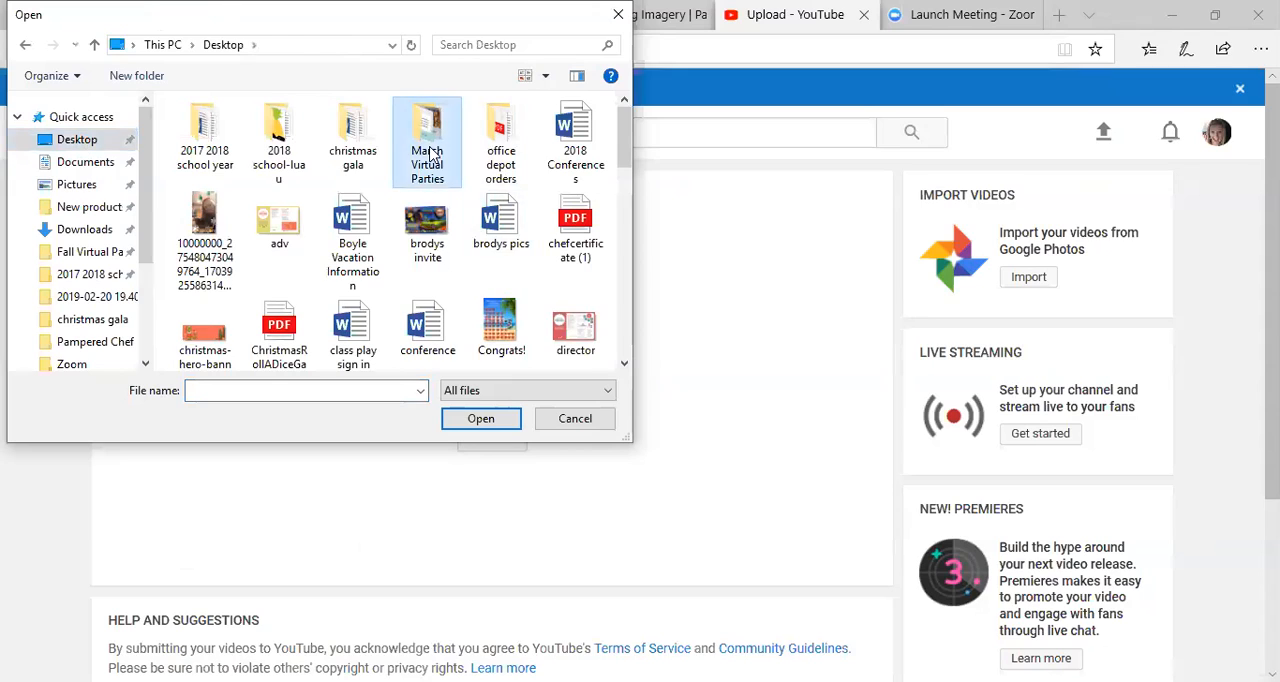
pyautogui.doubleClick(428, 140)
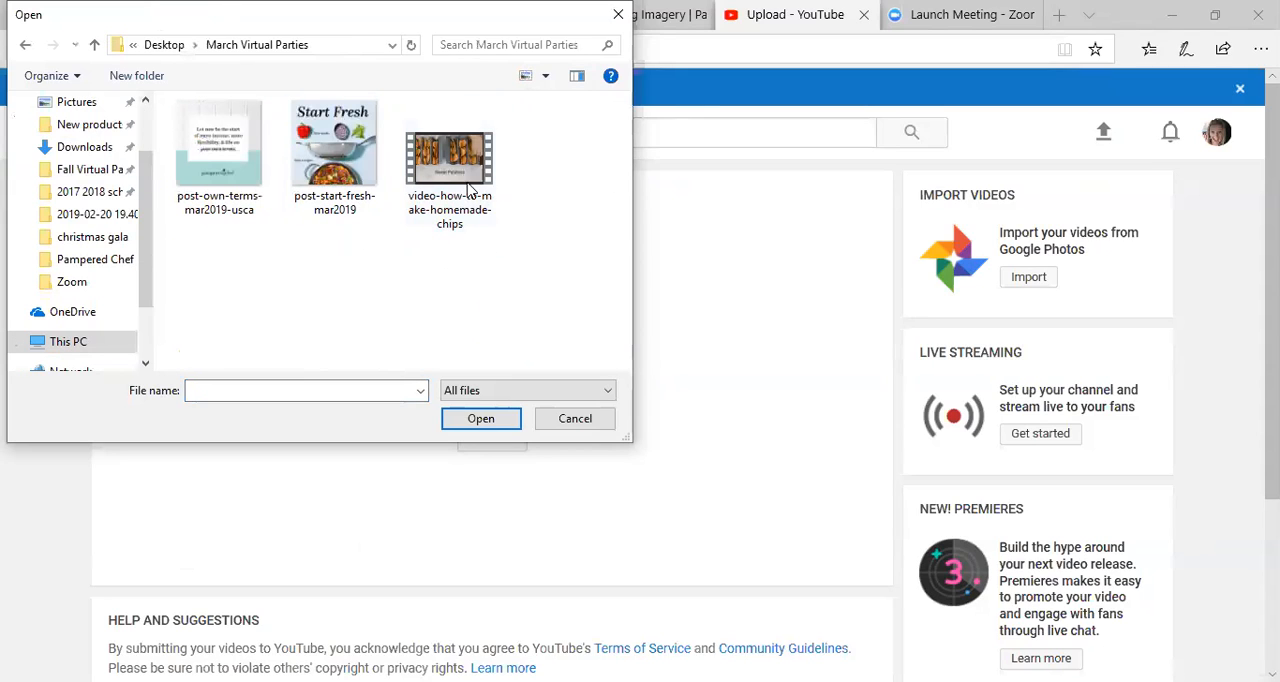
pyautogui.moveTo(448, 156)
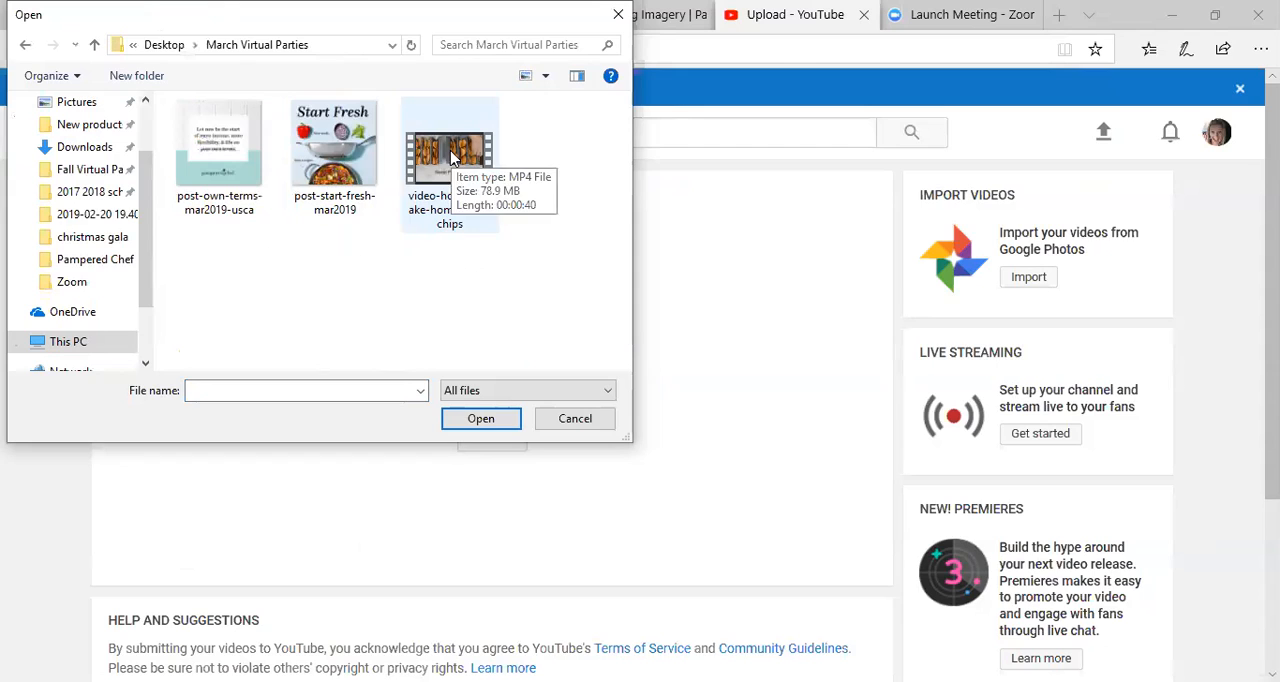
pyautogui.click(574, 418)
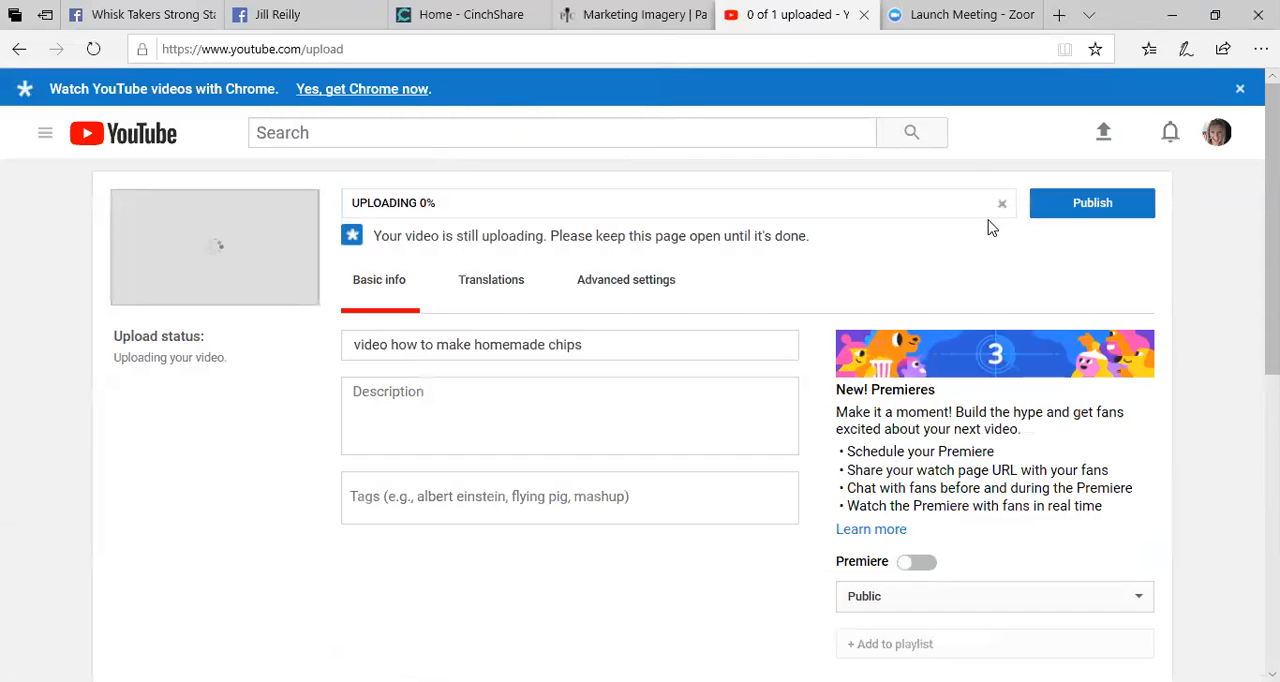
# Cancel the homemade chips upload and confirm the cancellation.
pyautogui.click(1000, 204)
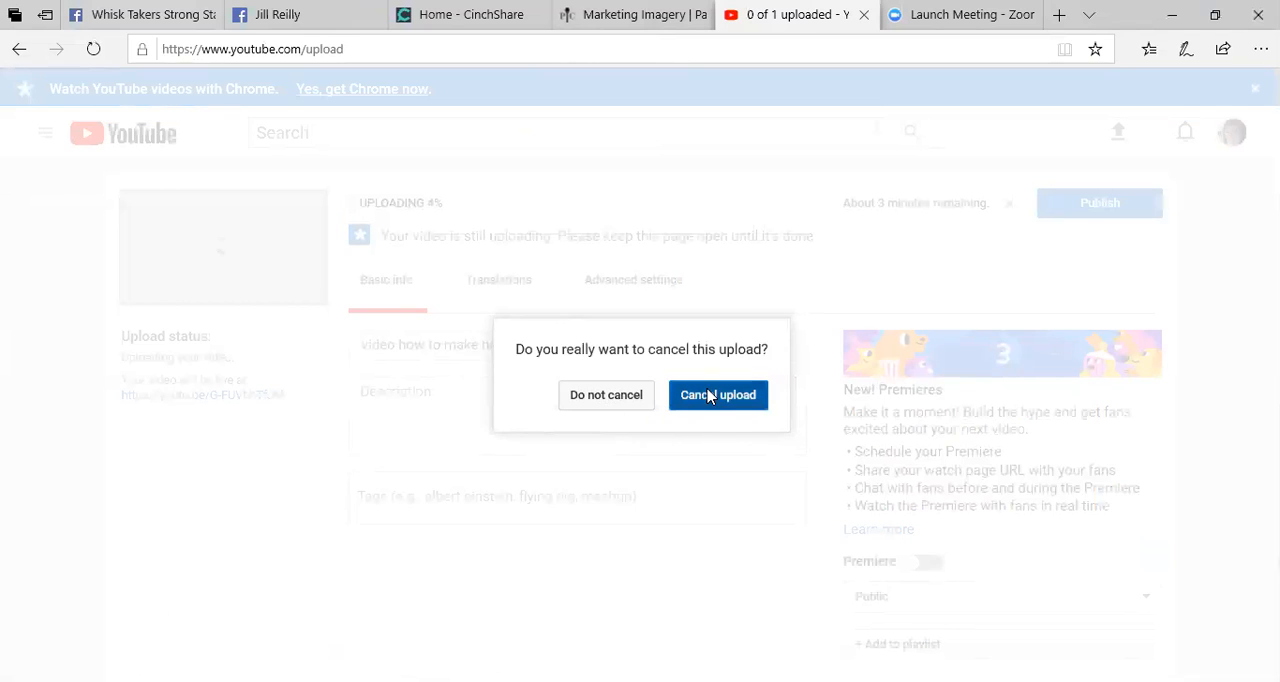
pyautogui.click(716, 394)
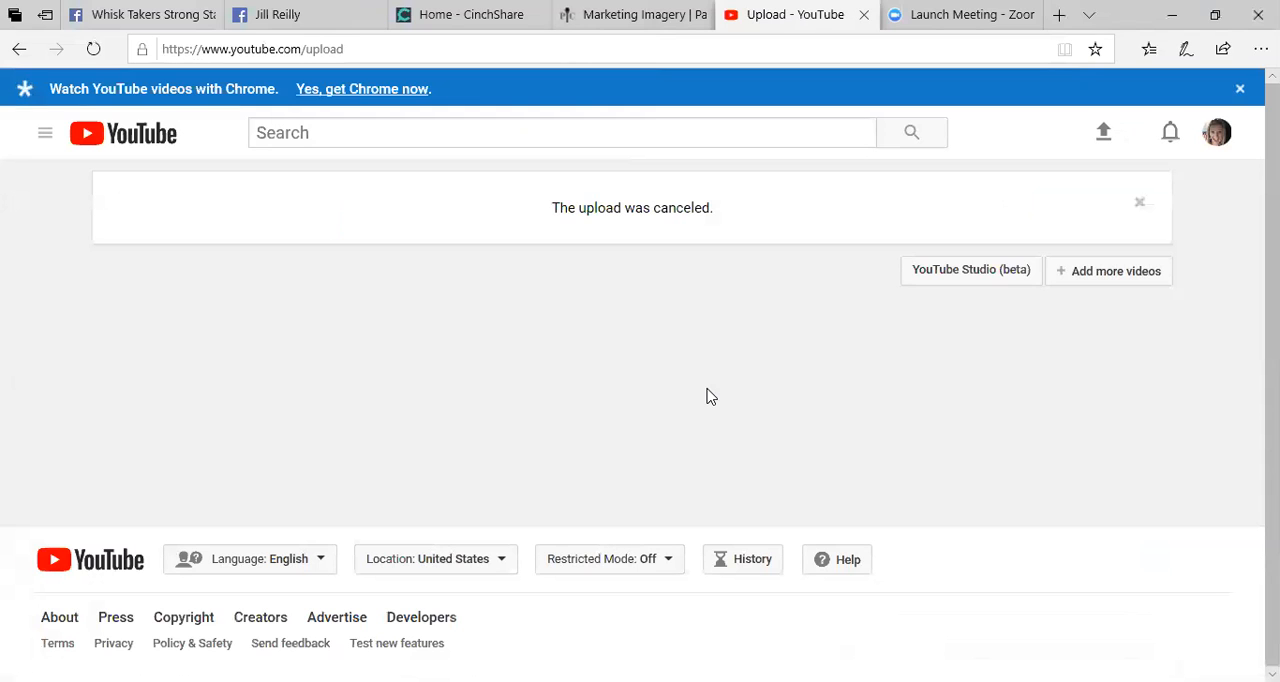
pyautogui.moveTo(716, 396)
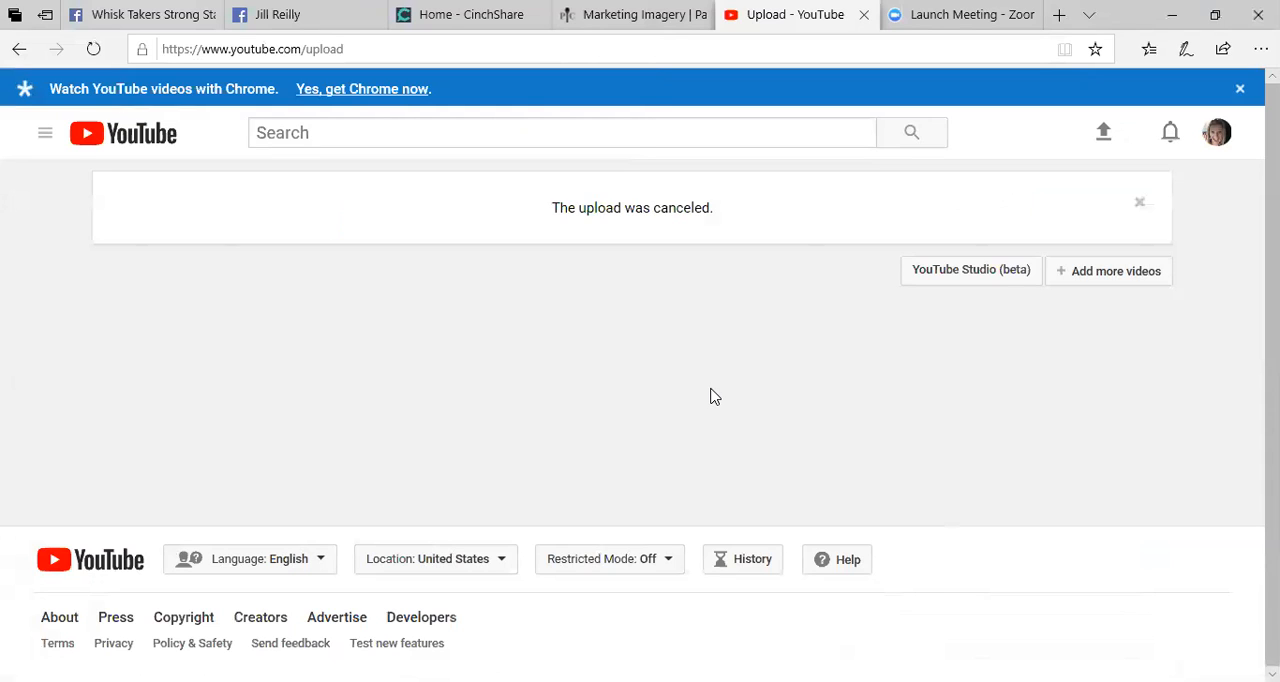